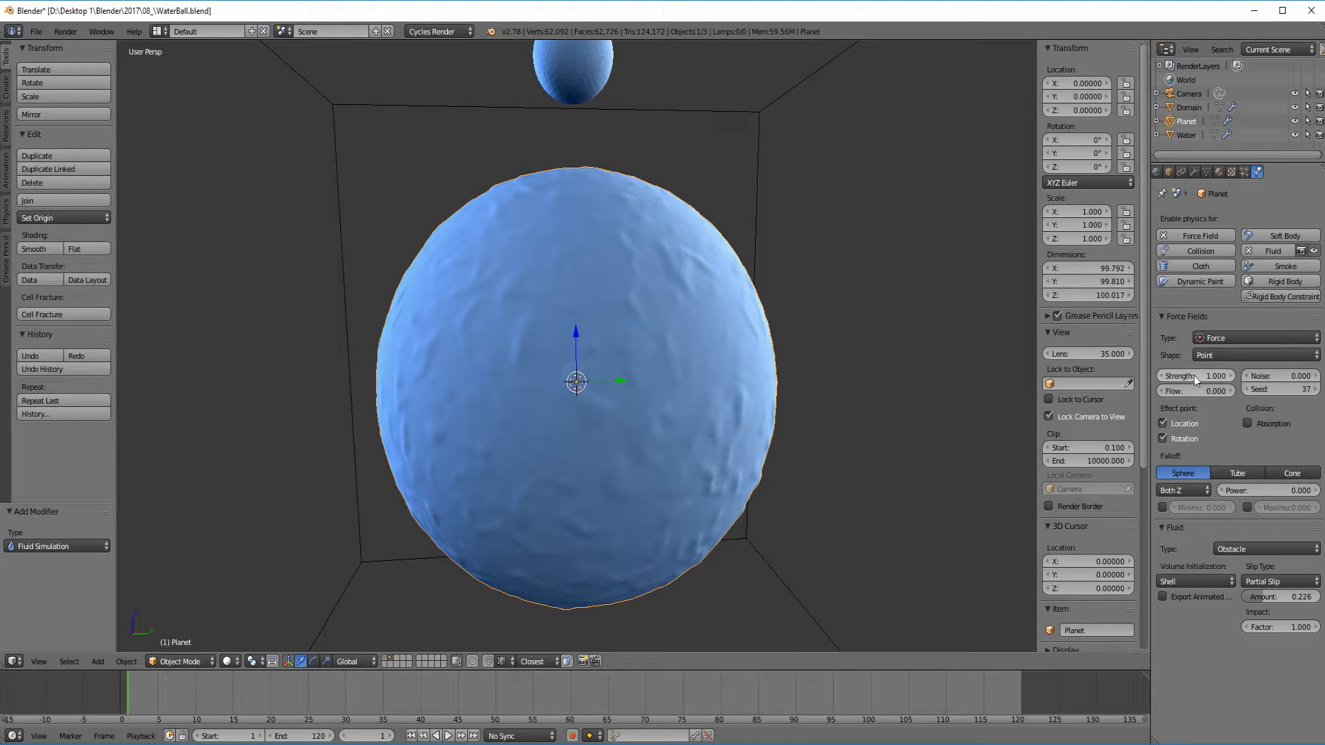
Set the Planet force field strength to -5000 and start the fluid simulation.
left_click(1189, 108)
type("-5000")
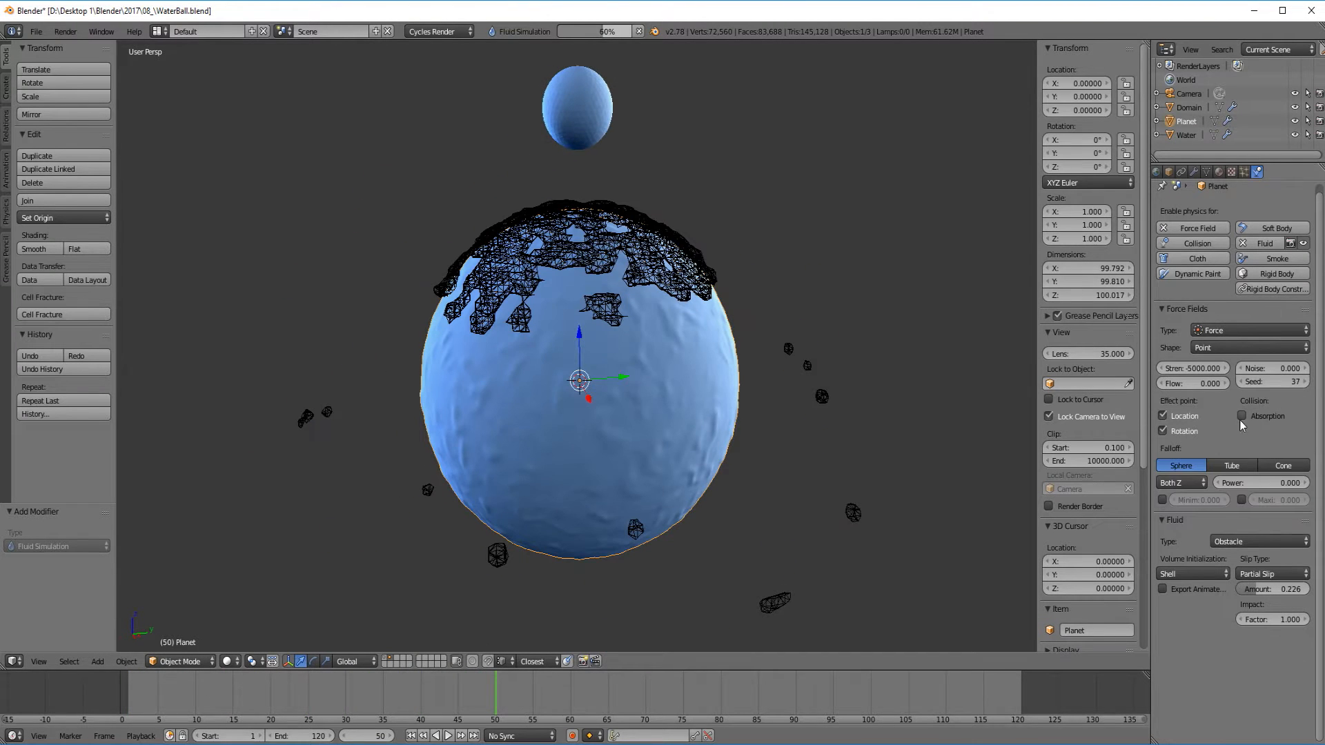
left_click(1188, 108)
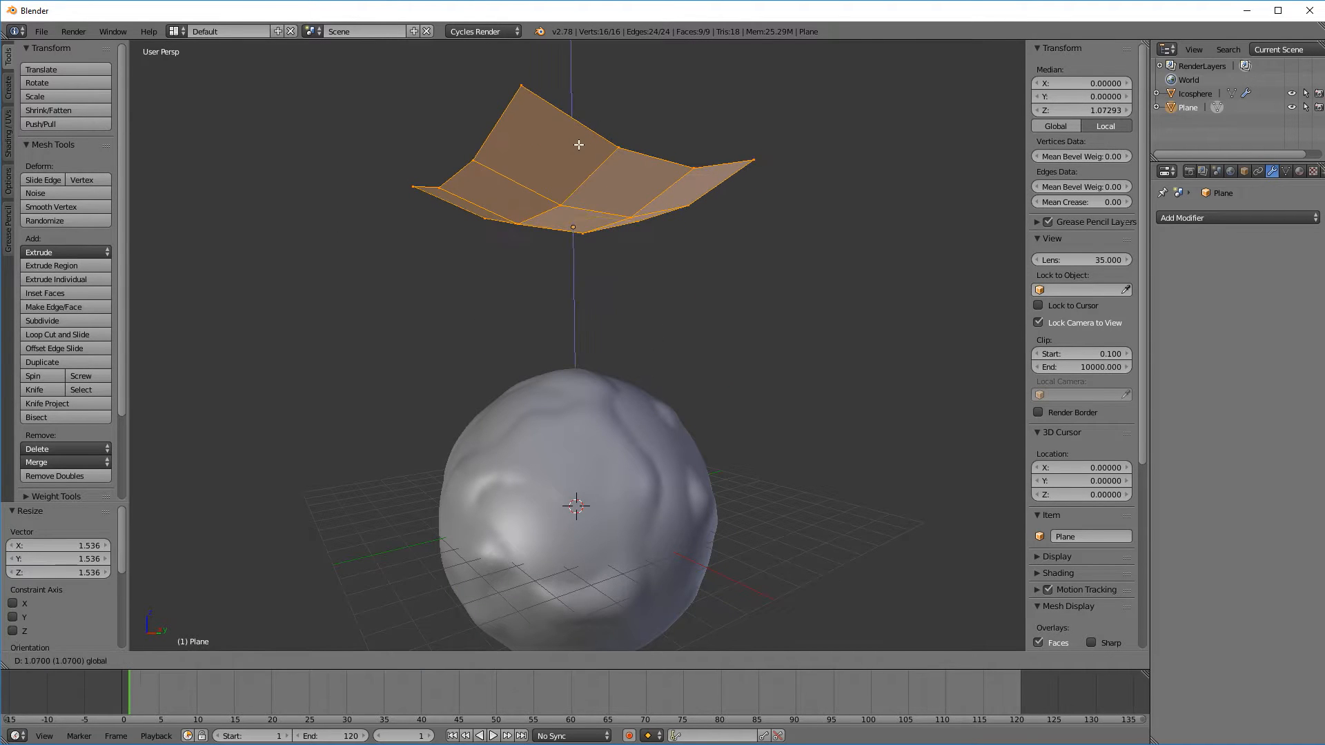
Add a Particle System modifier to the curved plane from the modifier list.
left_click(1234, 216)
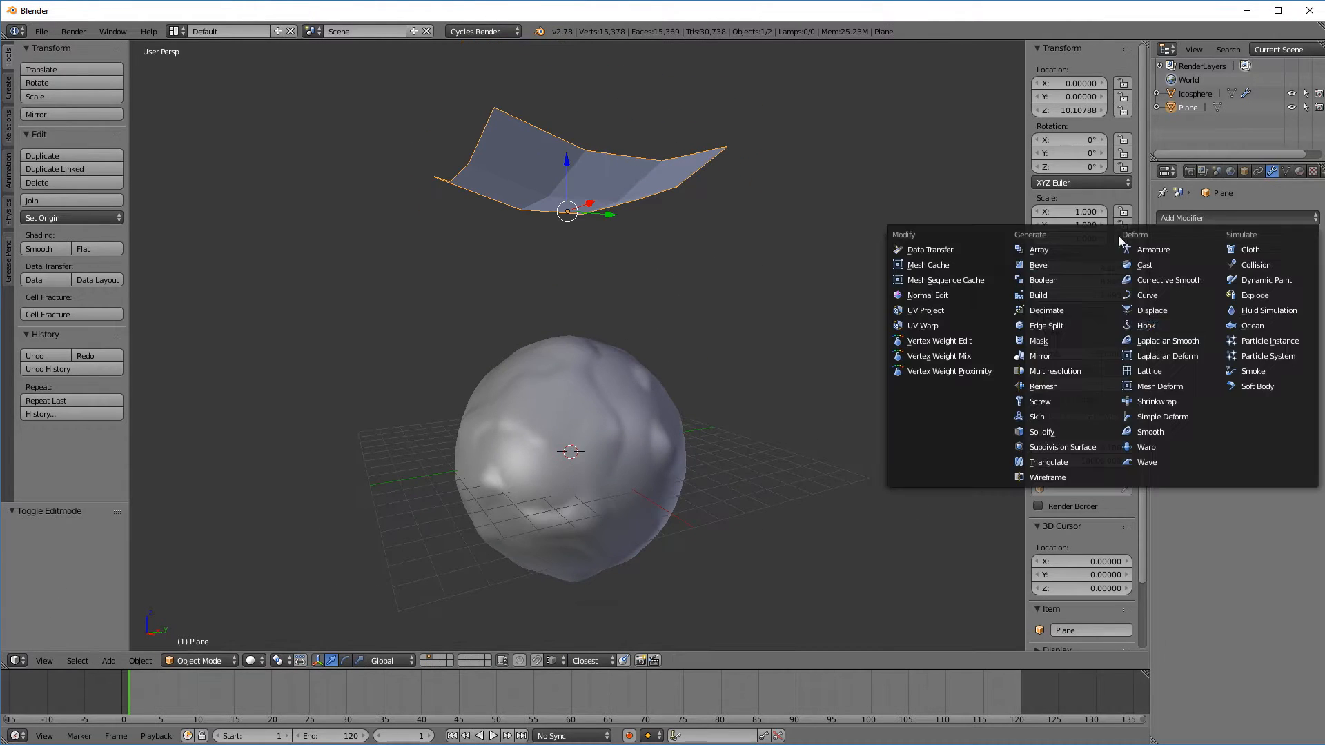
left_click(1063, 446)
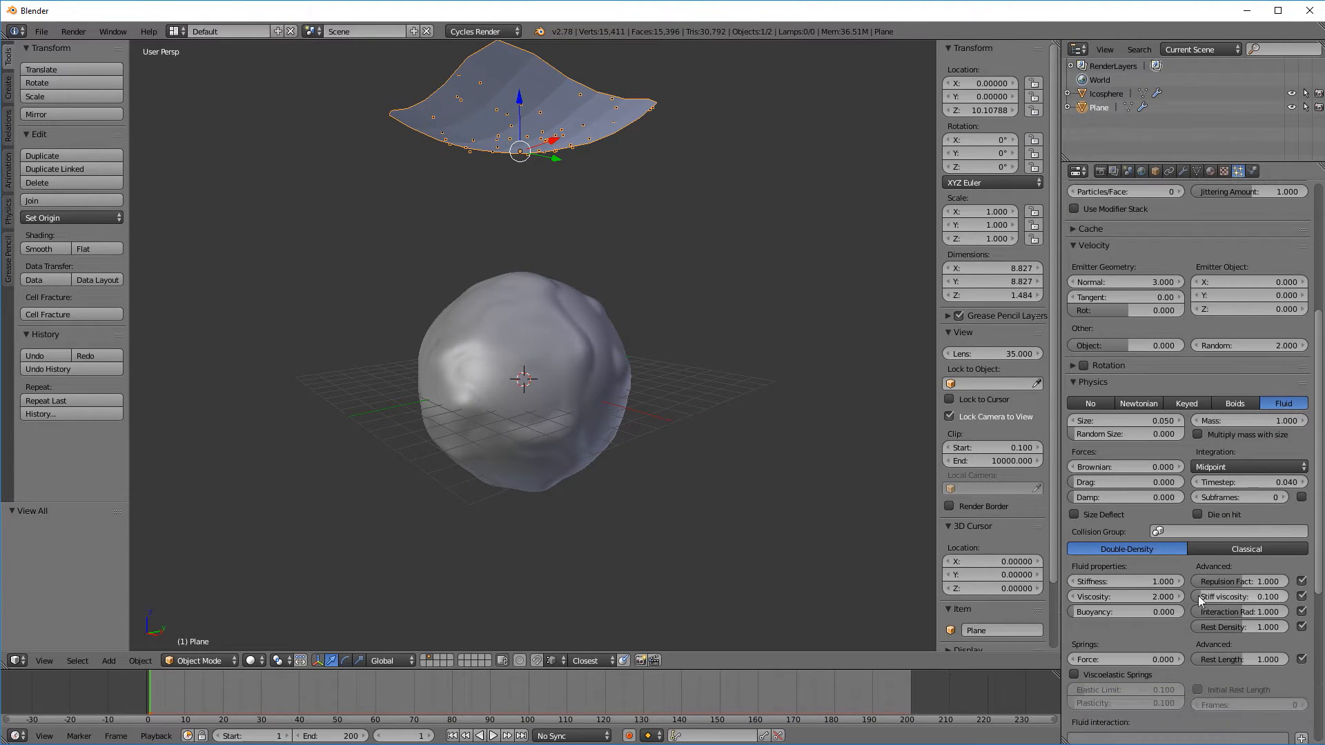
Use Icosphere.001 as the particle dupli object and raise the particle size to 0.150.
scroll("down", 3)
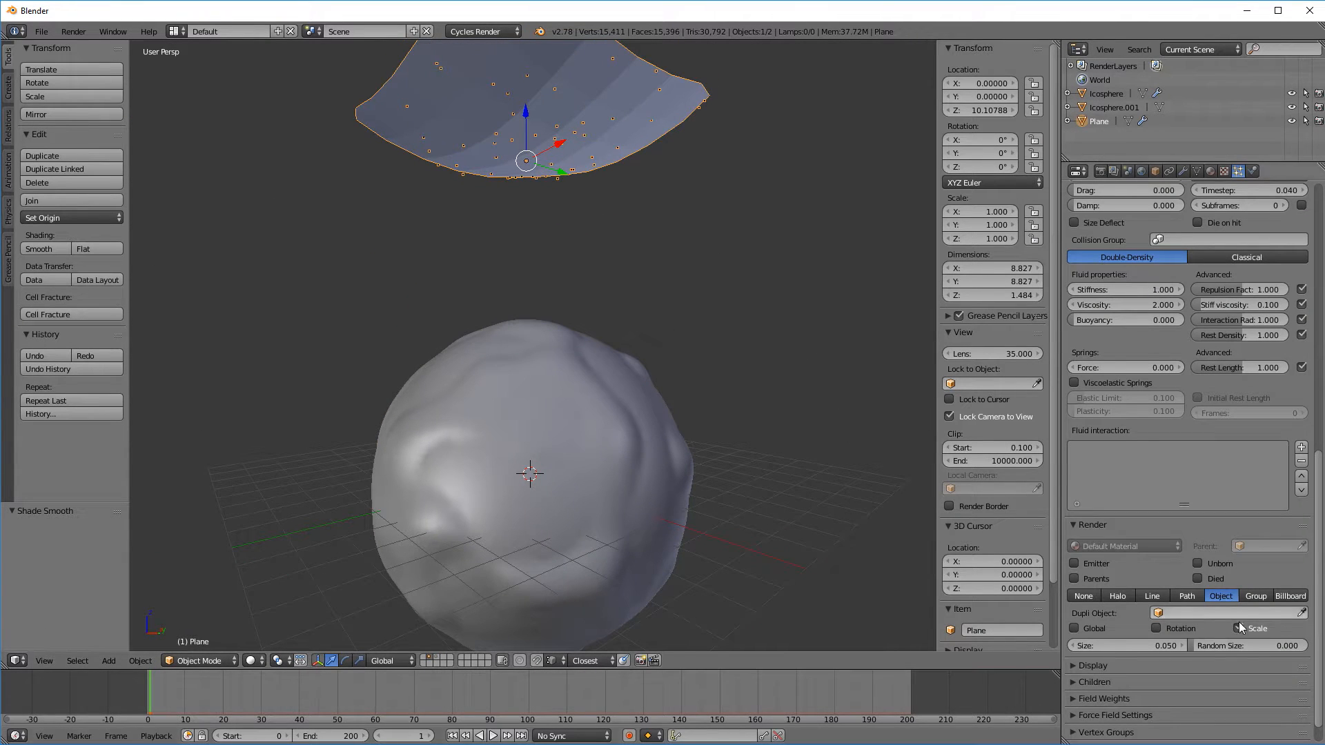
left_click(1210, 613)
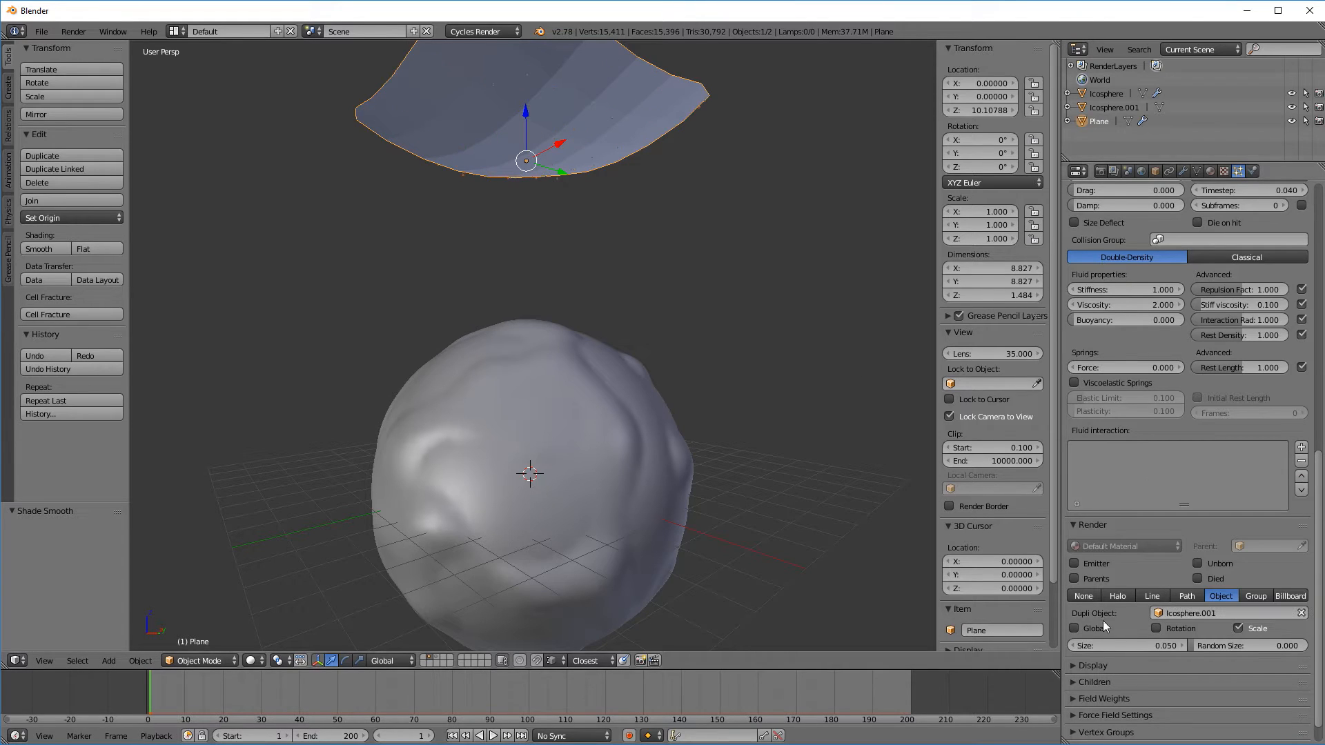
left_click(493, 736)
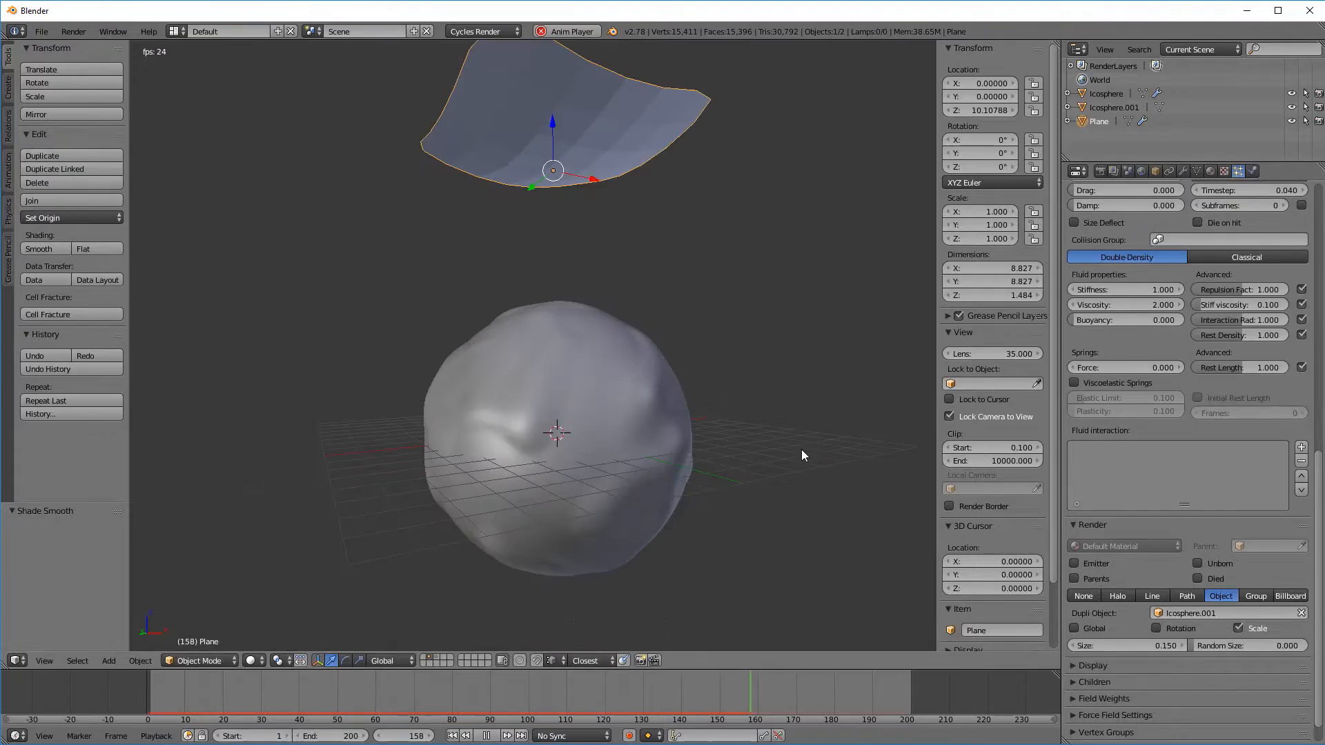
Disable scene gravity so the sphere's -5 point force field drives the particles.
left_click(1128, 171)
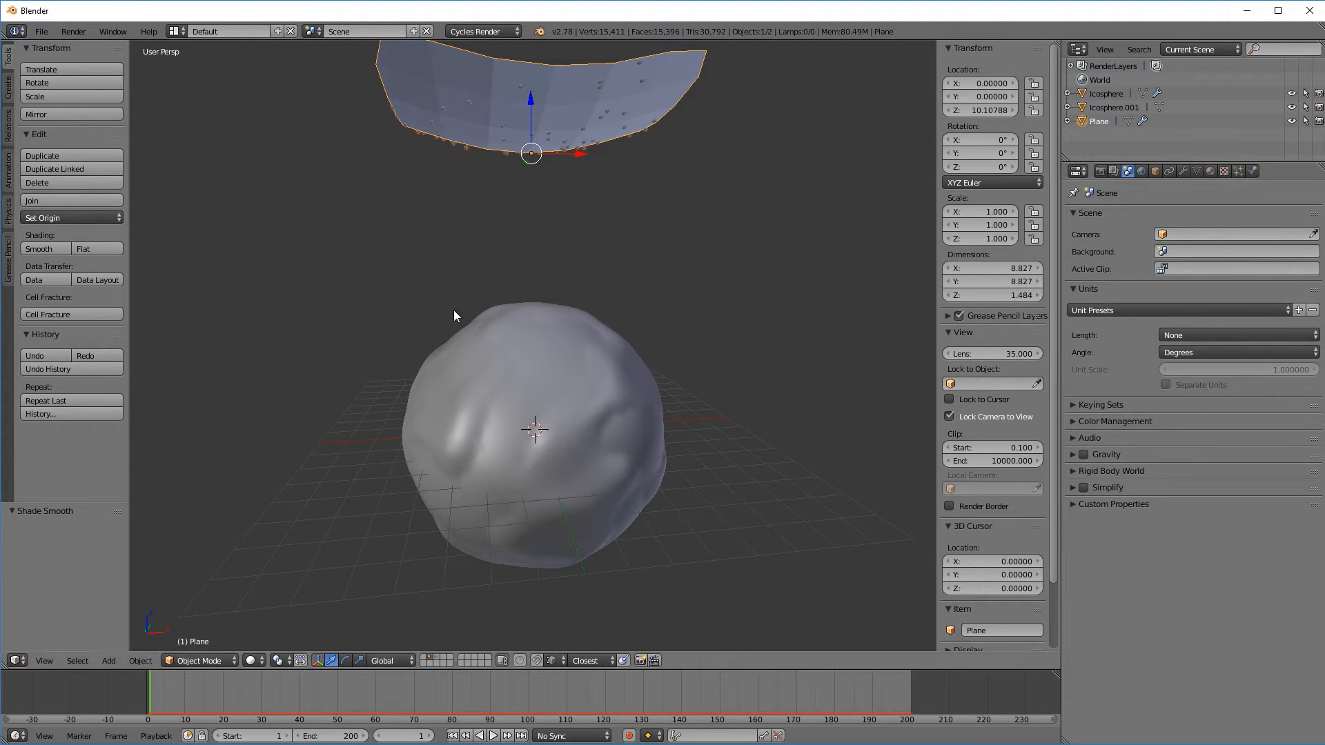
left_click(492, 736)
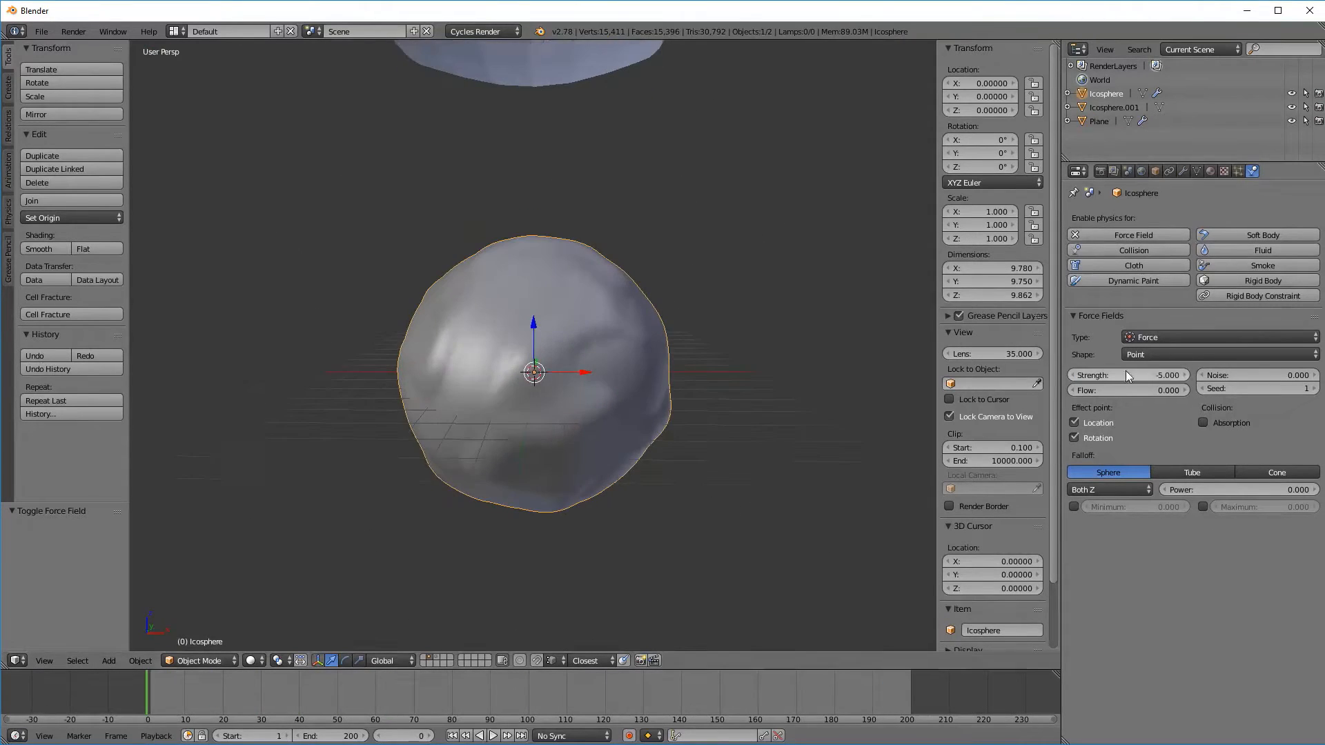
Enable Collision physics on the lumpy sphere, then select the emitting plane for playback.
left_click(1132, 250)
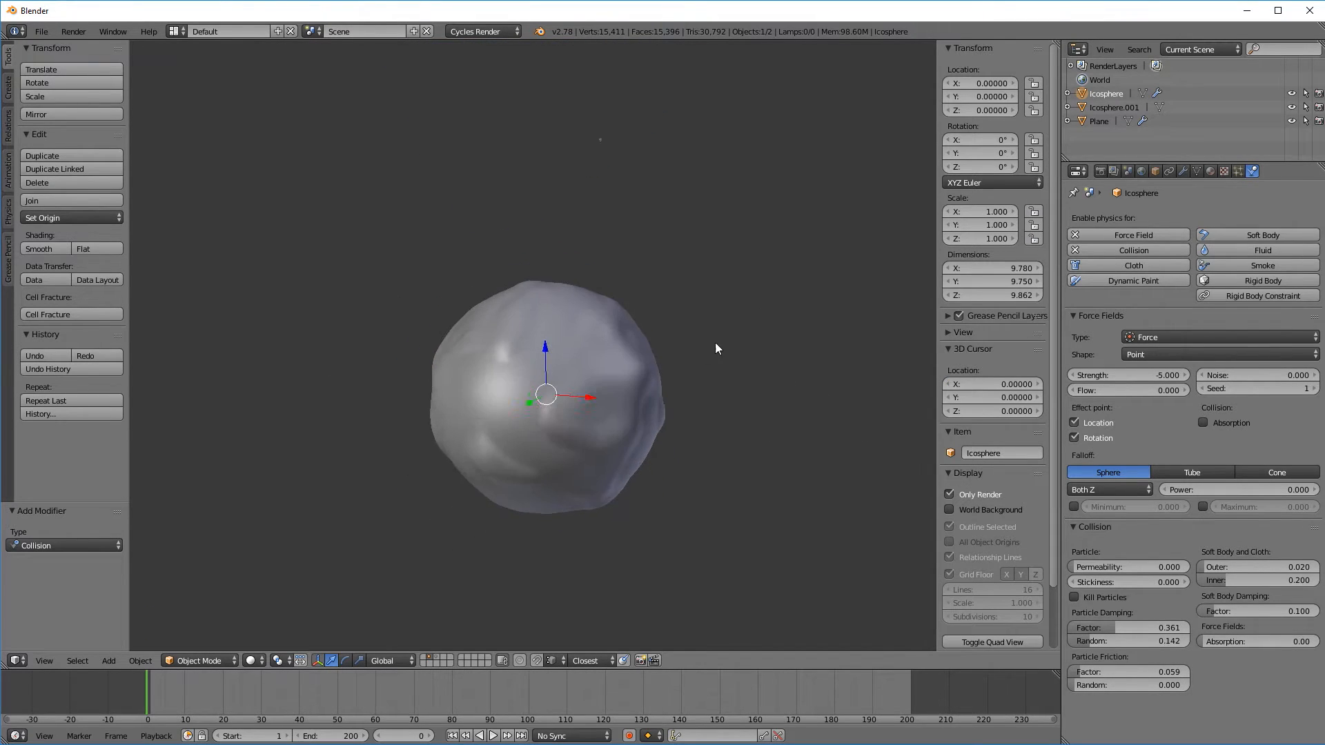
left_click(494, 736)
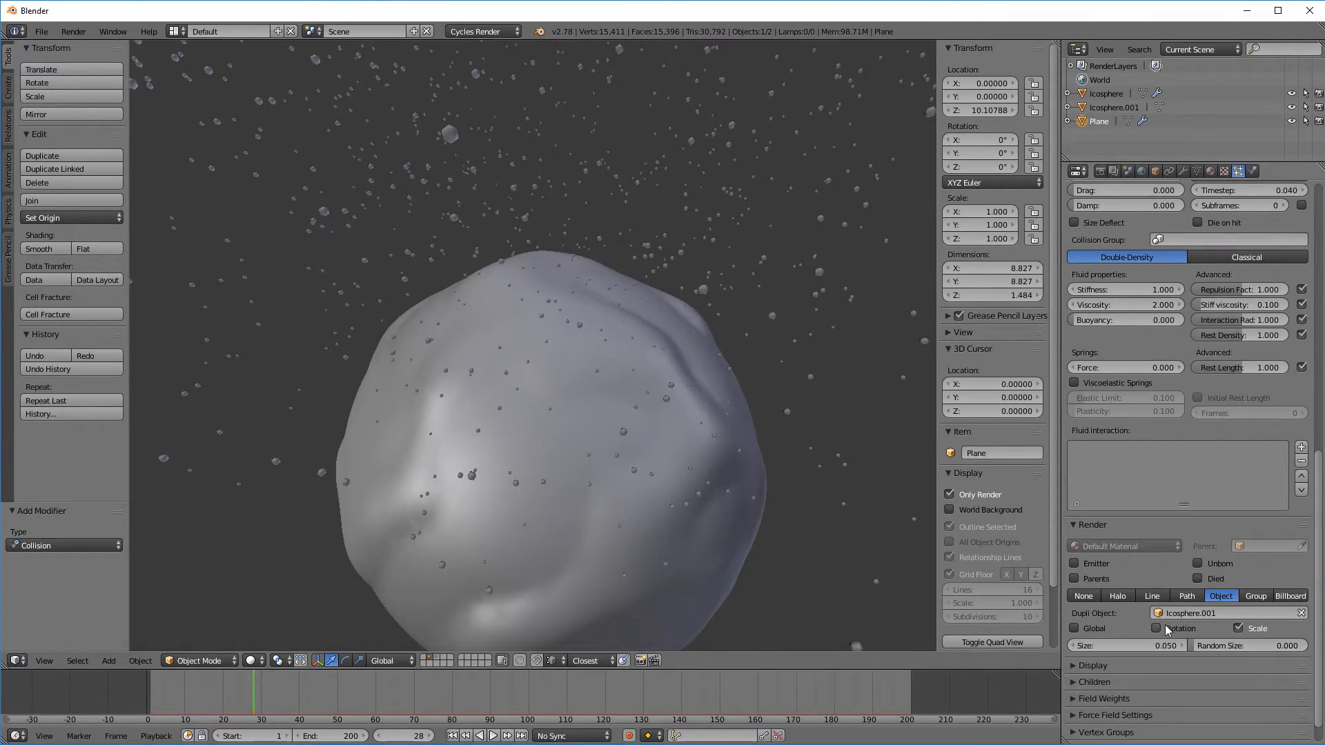
Set fluid particle size 0.075, stiffness 0.500 and viscosity 0.010.
left_click(494, 736)
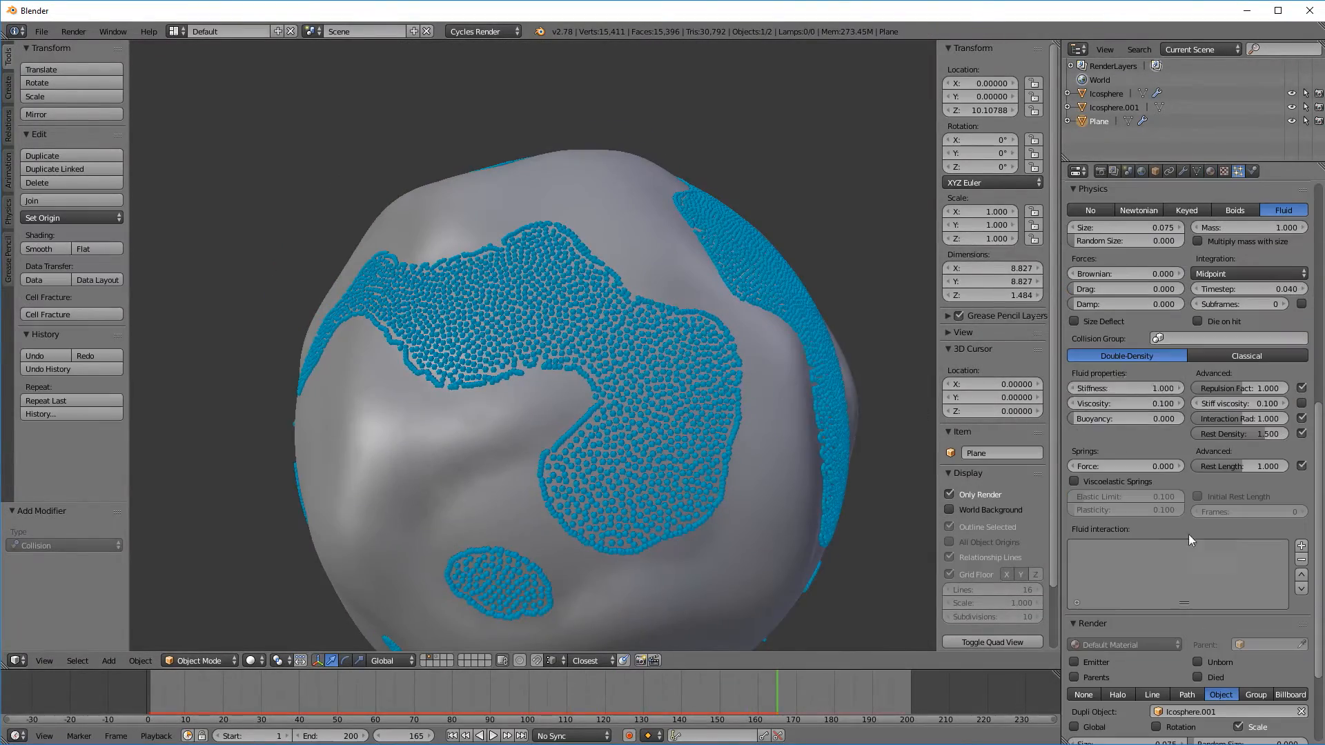
left_click(494, 735)
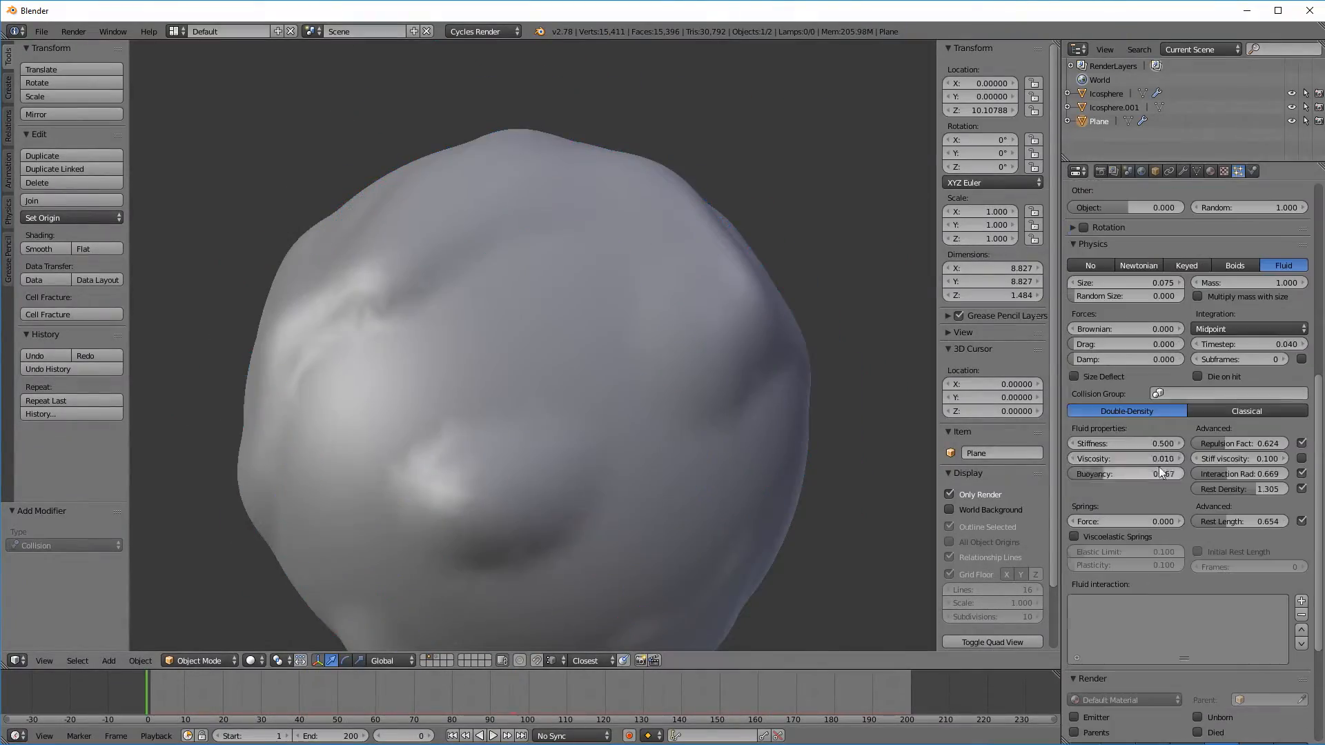
Bake the particle cache so all 200 frames are stored.
left_click(494, 735)
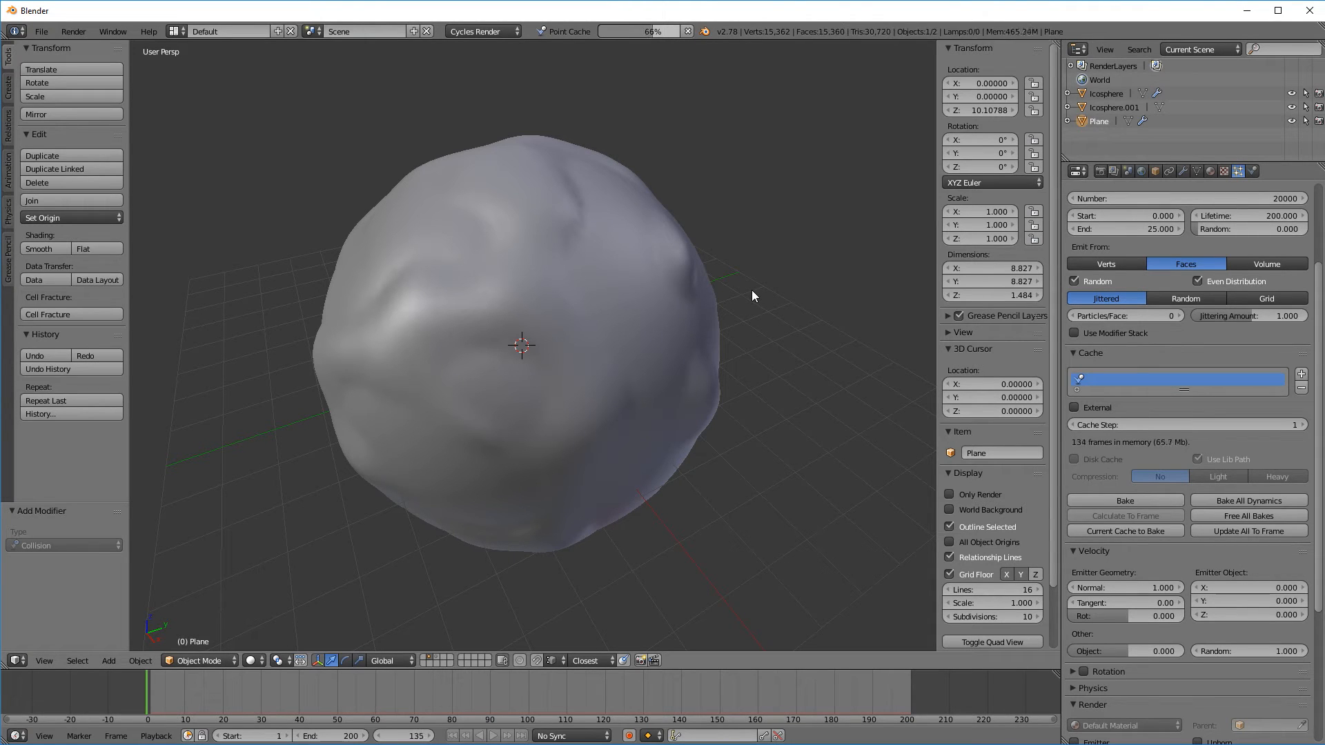
left_click(1125, 500)
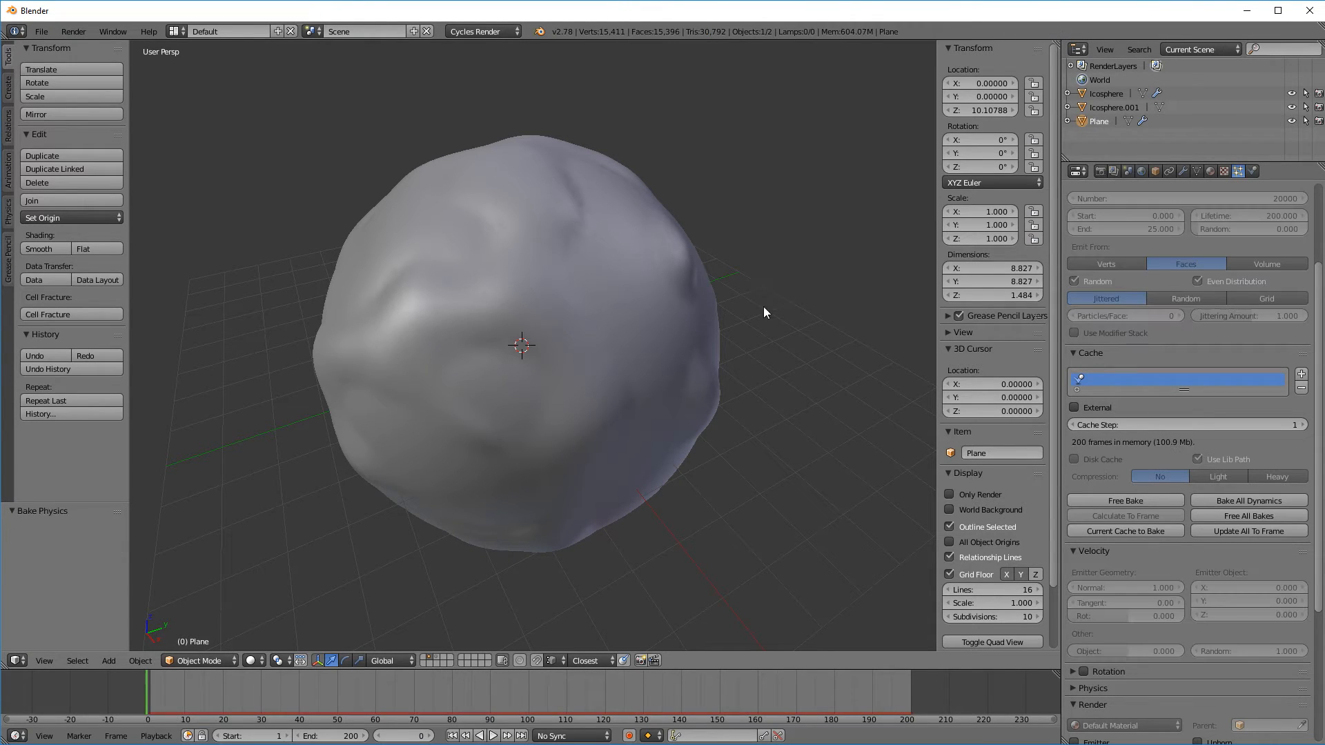